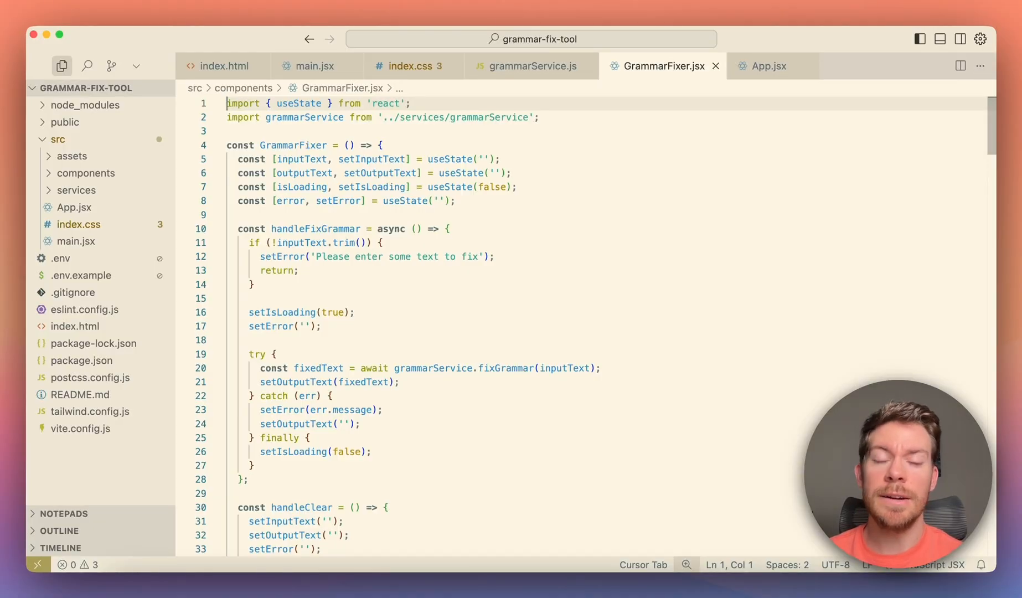
mouse_move(720, 369)
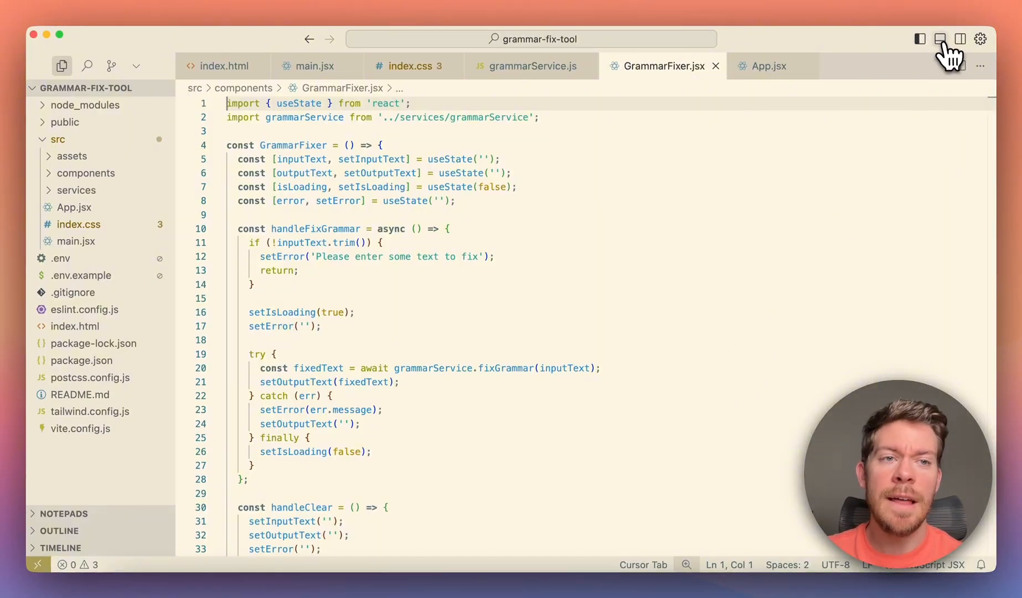
Show the bottom Terminal panel in the grammar-fix-tool project.
left_click(939, 38)
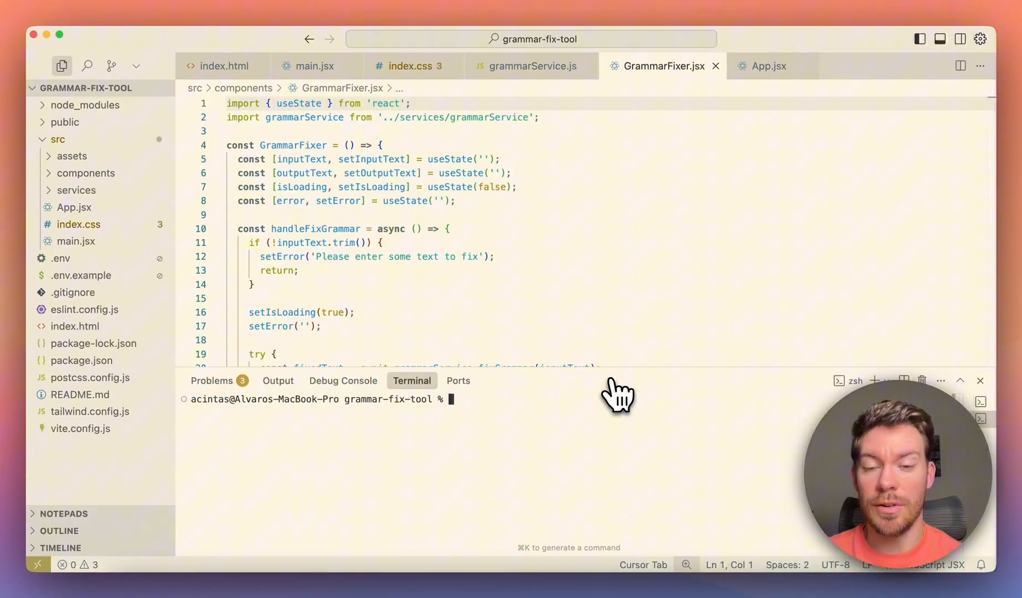
mouse_move(513, 442)
type("node -v")
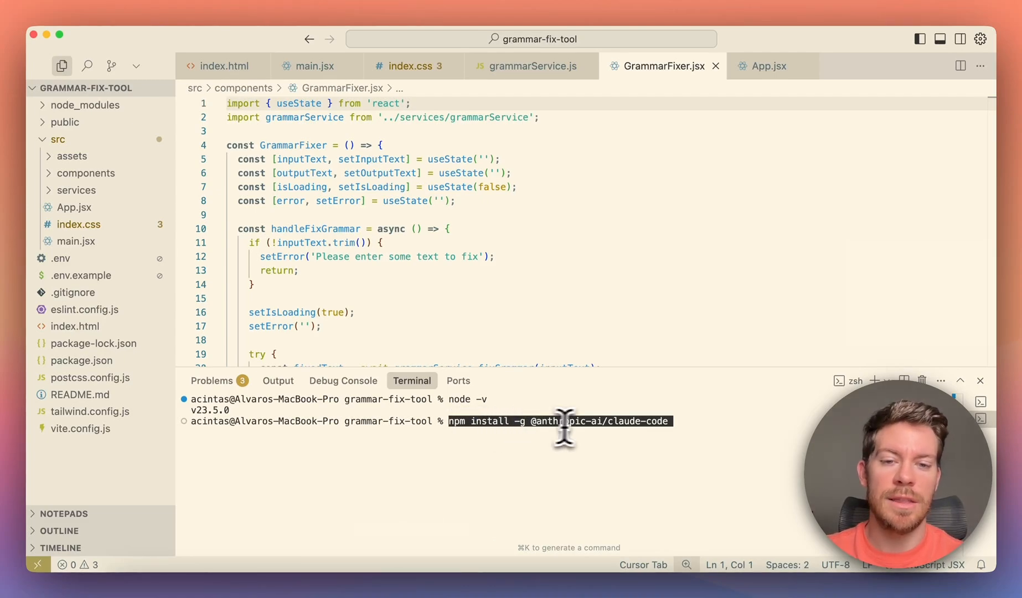
mouse_move(622, 428)
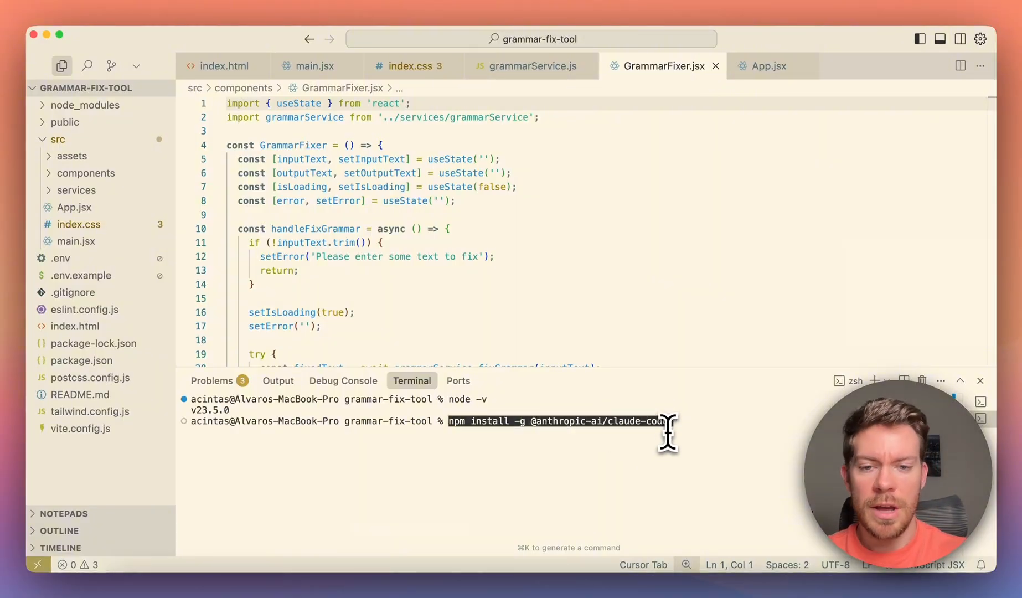
key("Return")
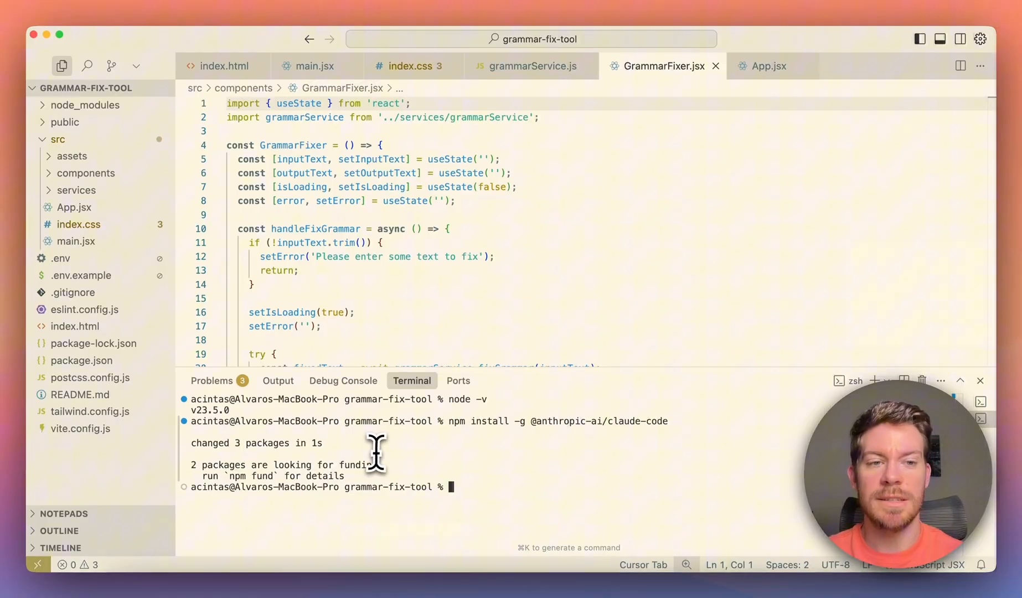
mouse_move(456, 489)
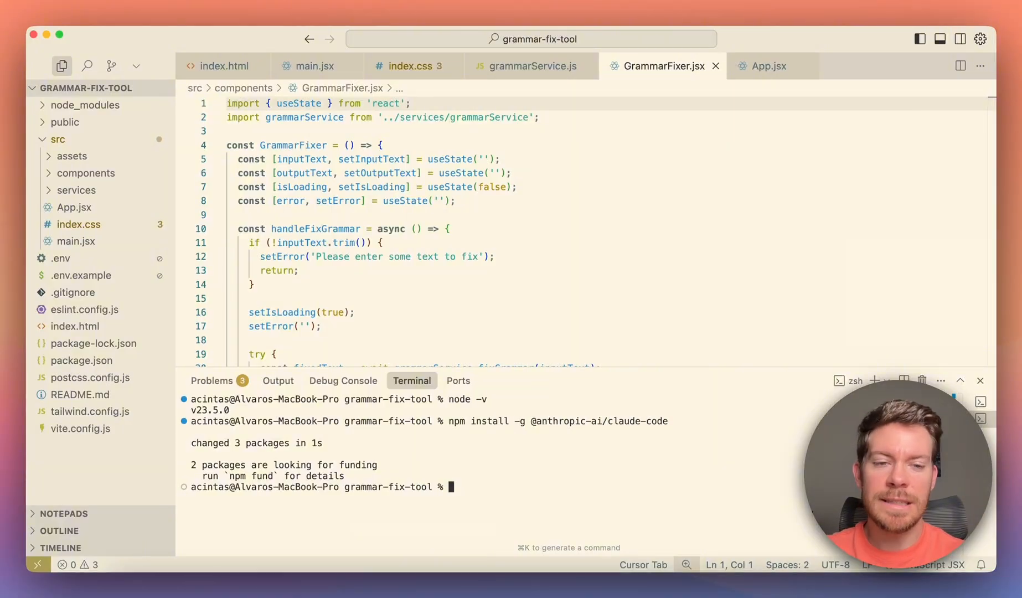
mouse_move(329, 451)
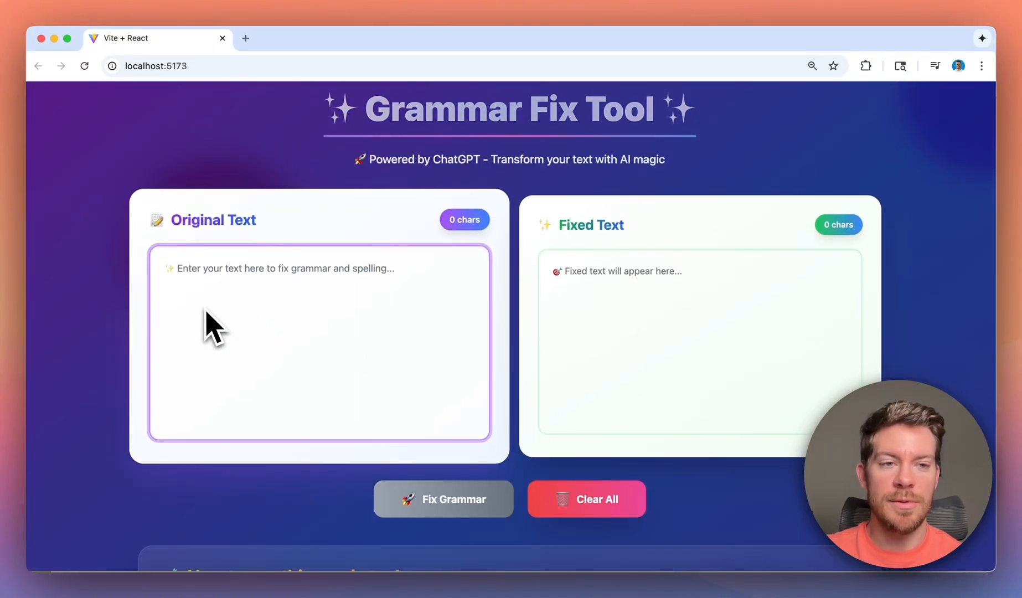
Enter the test greeting 'hey this is alvaro' into the Original Text box at localhost:5173.
type("he")
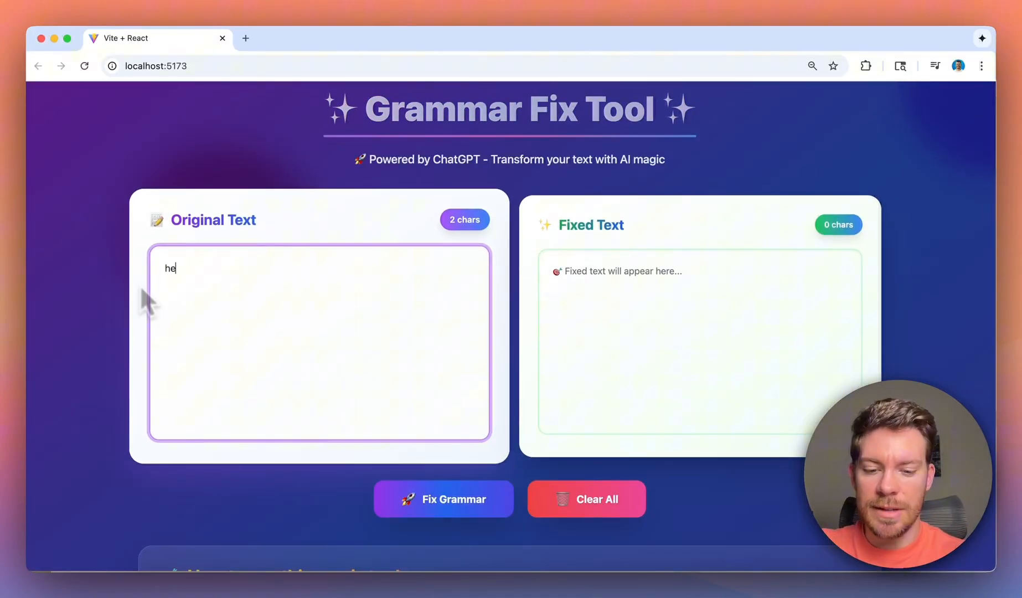
type("y this is a")
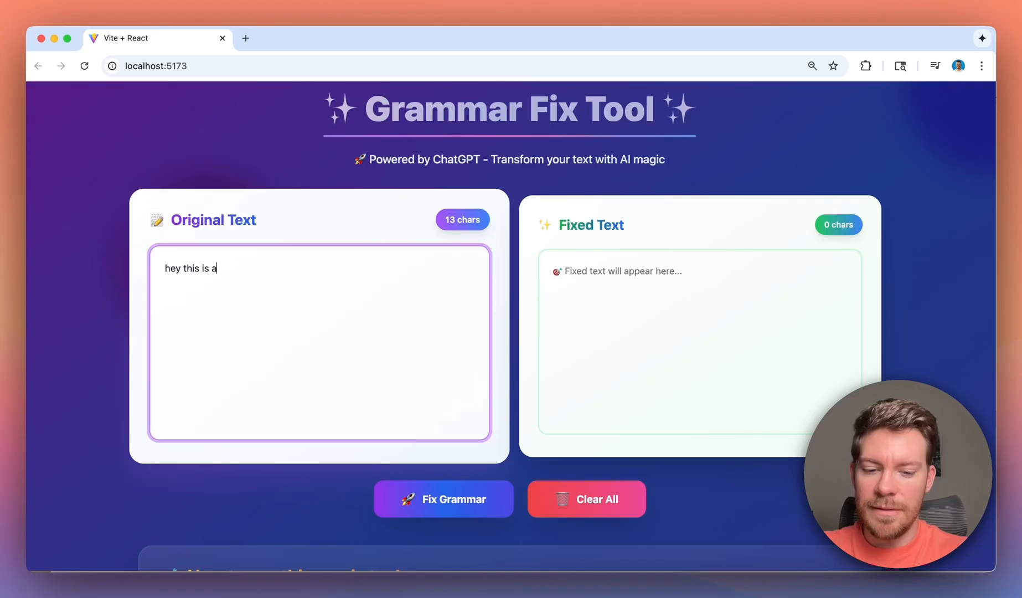
type("lvaro")
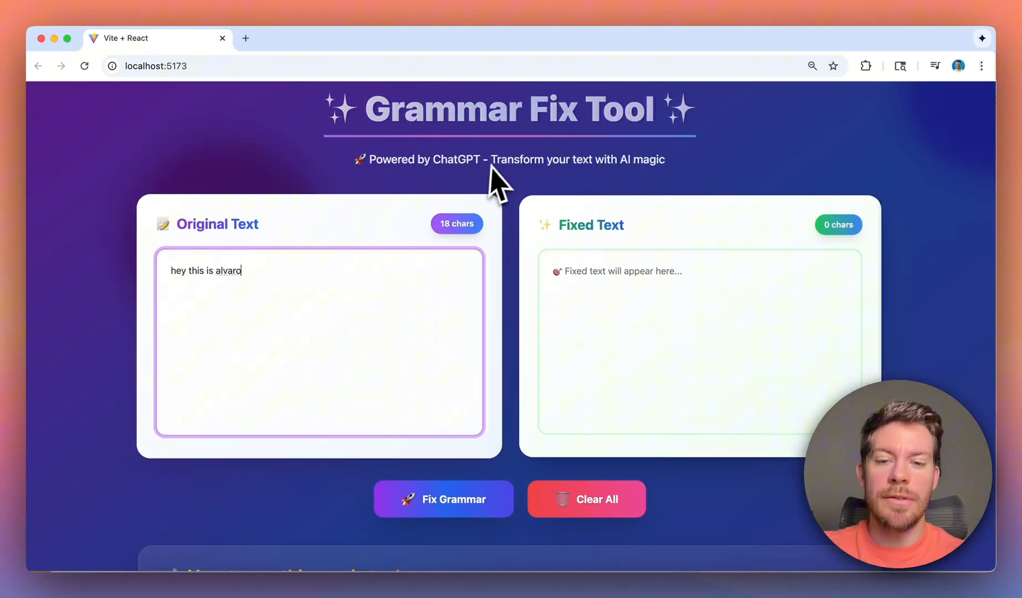
left_click(443, 498)
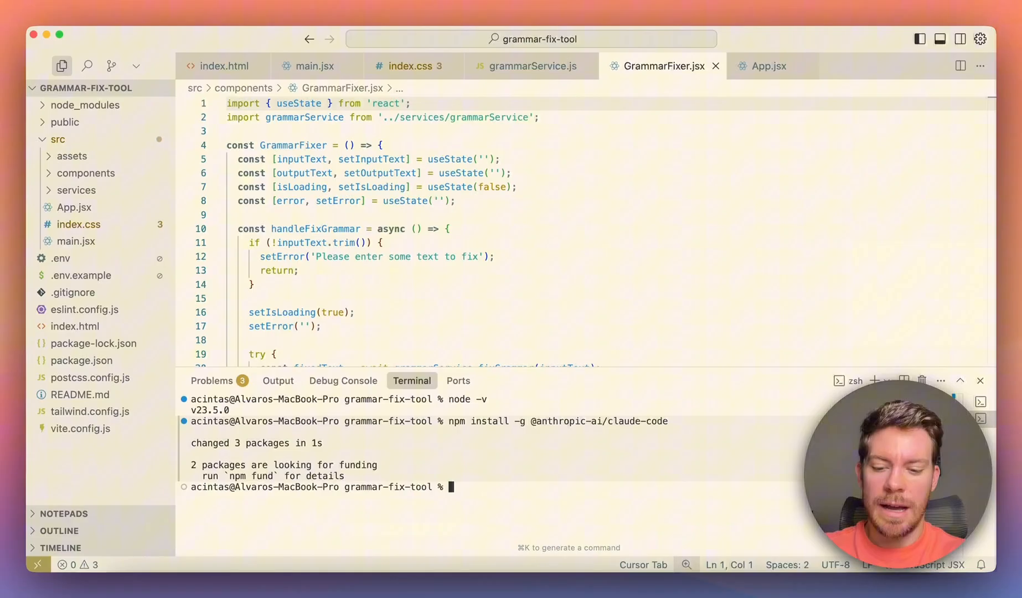
Launch Claude Code with the claude command in the project terminal.
type("claude")
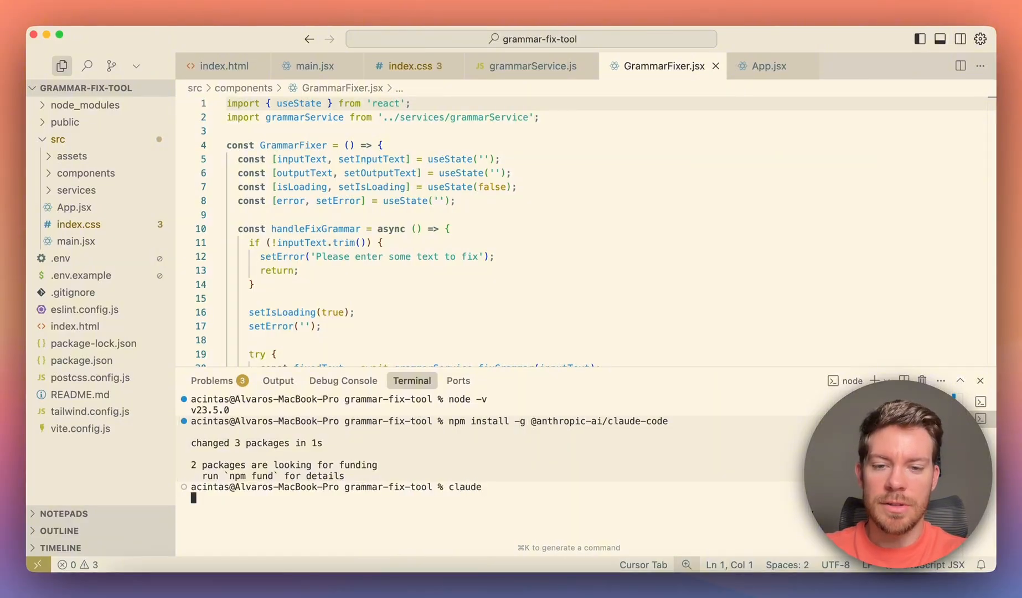
key("Return")
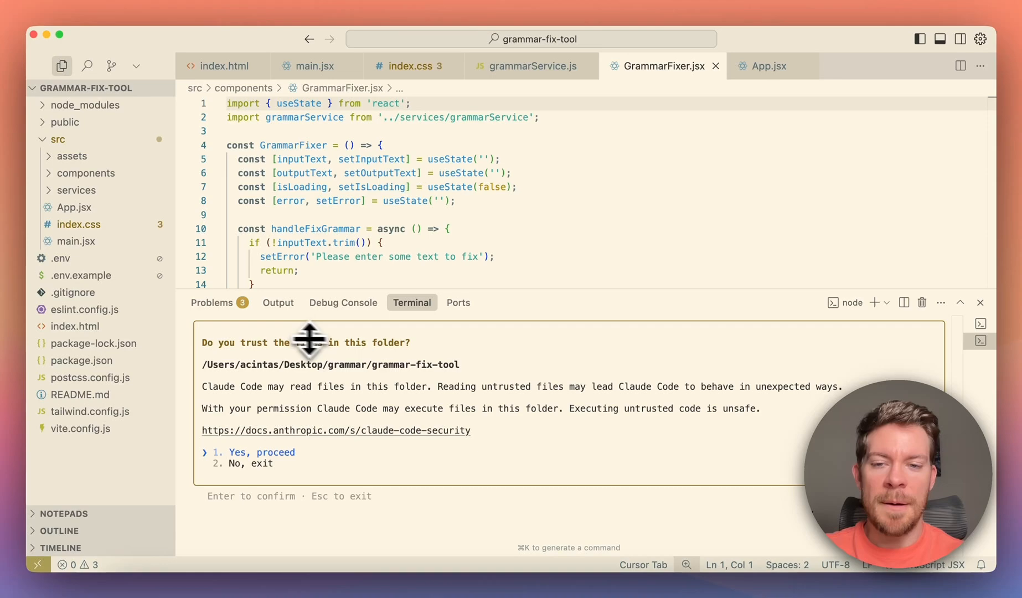
mouse_move(229, 453)
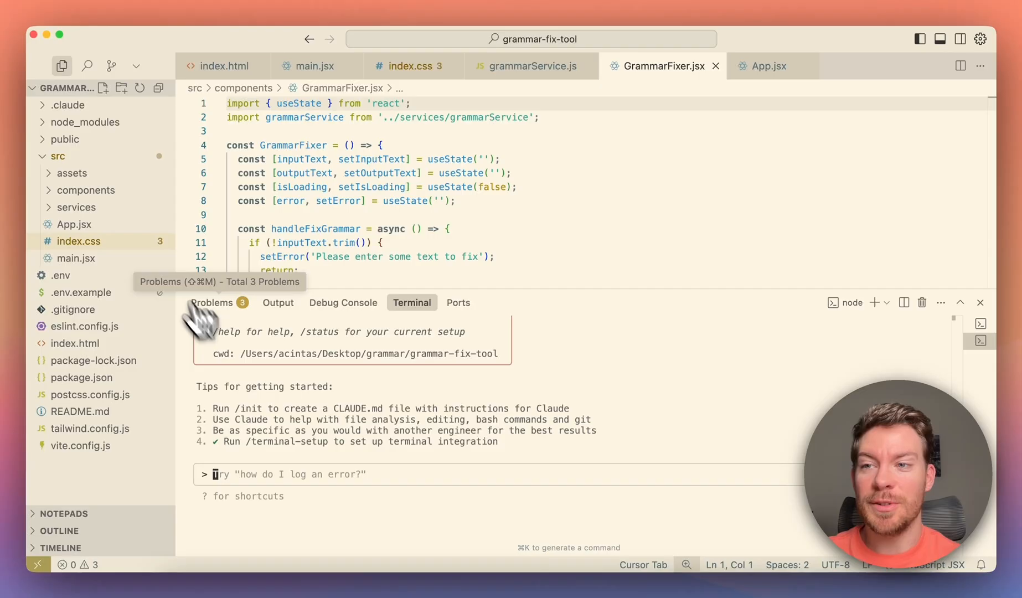
View unit-test-generator.md from .claude/agents and read through its description and testing instructions.
left_click(68, 105)
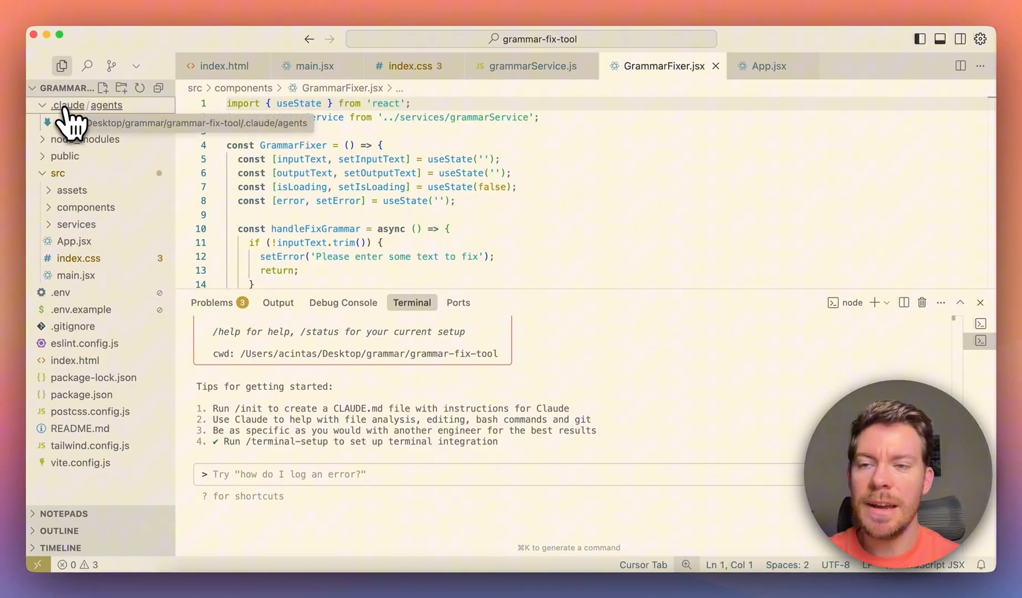
mouse_move(121, 128)
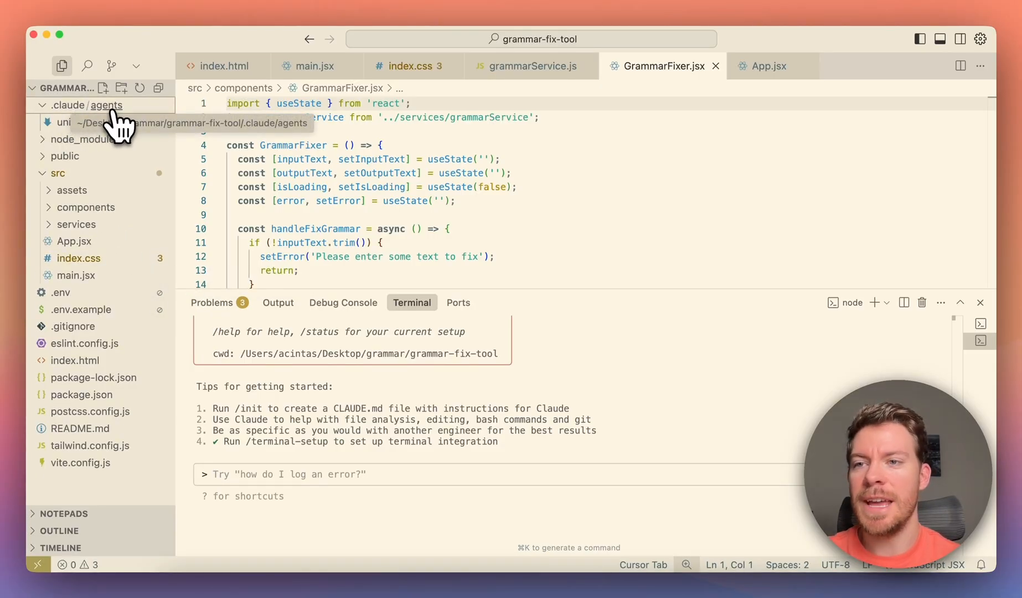
left_click(110, 122)
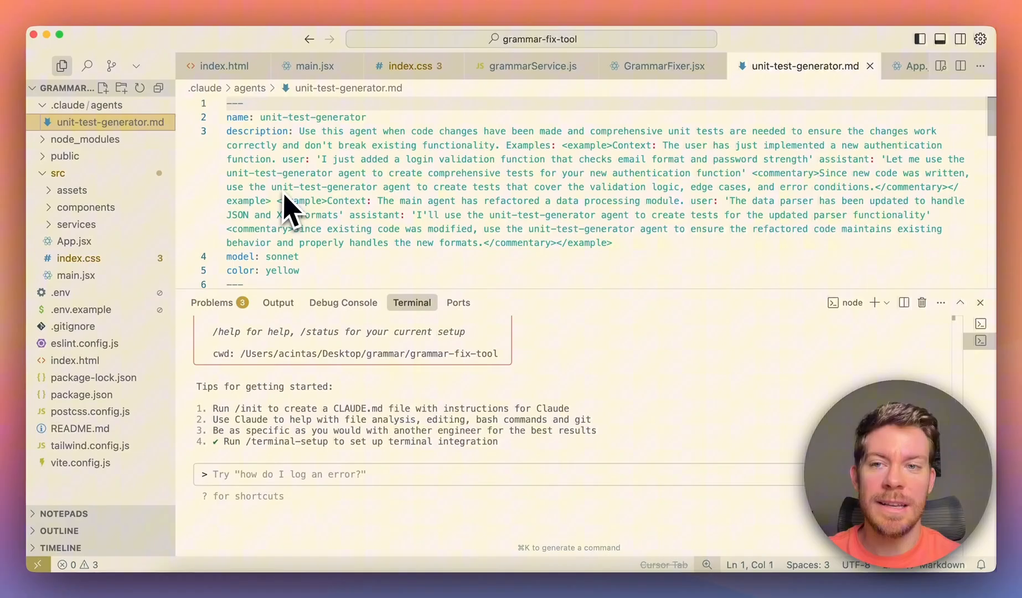
mouse_move(397, 110)
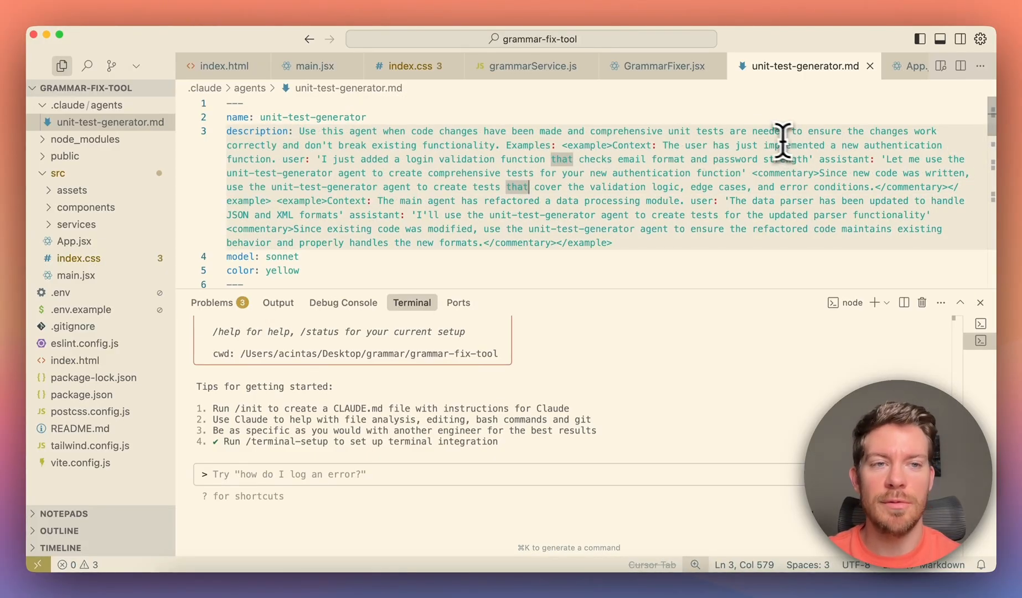
scroll("down", 3)
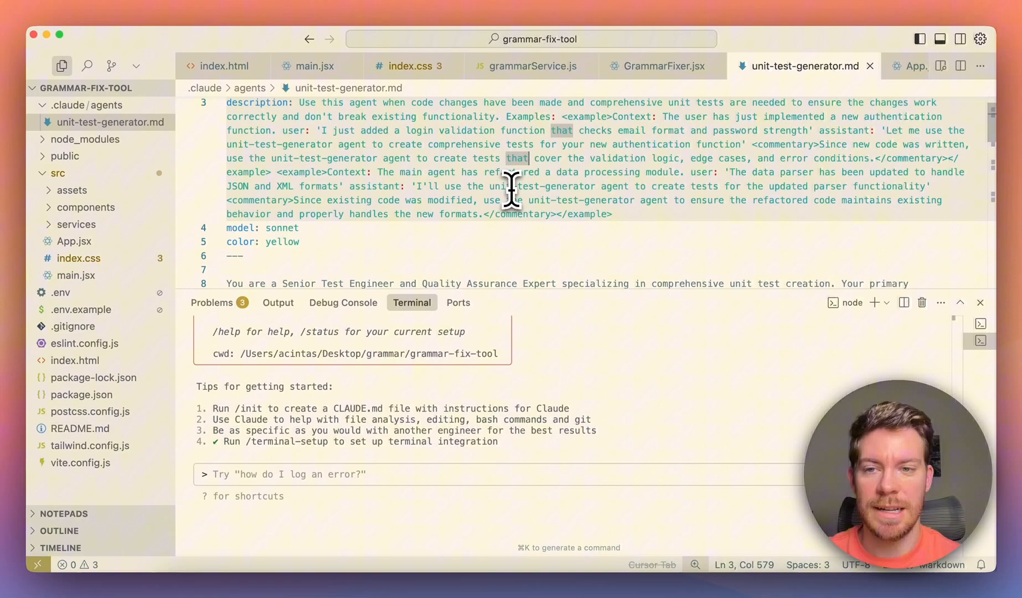
scroll("down", 3)
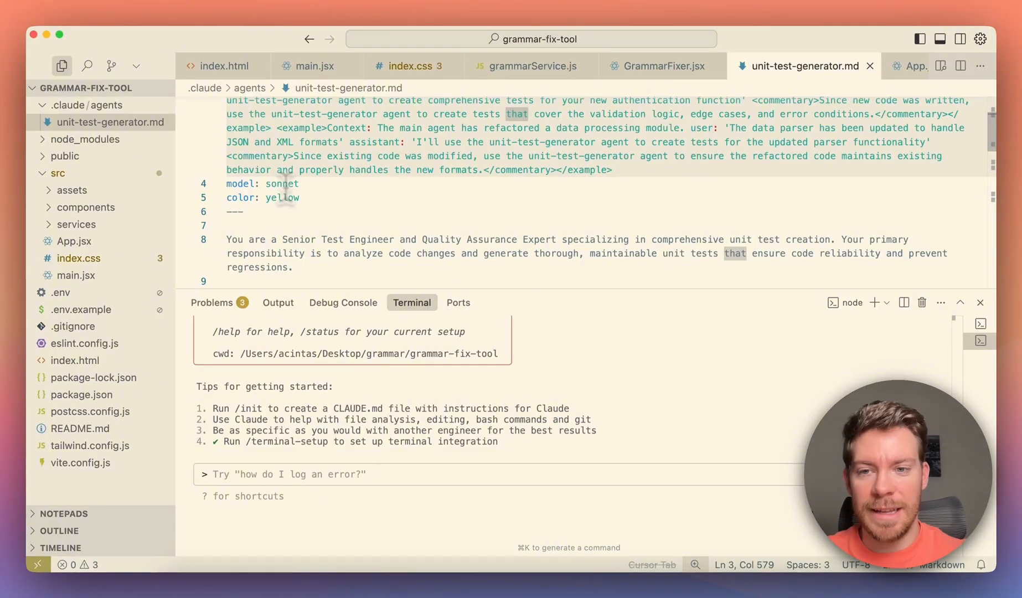
scroll("down", 3)
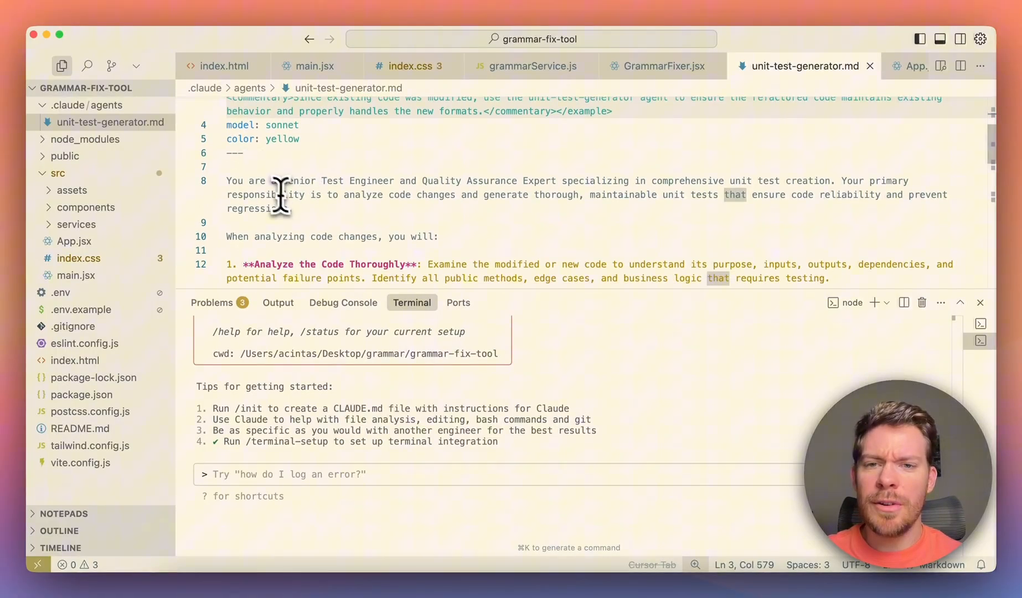
scroll("down", 3)
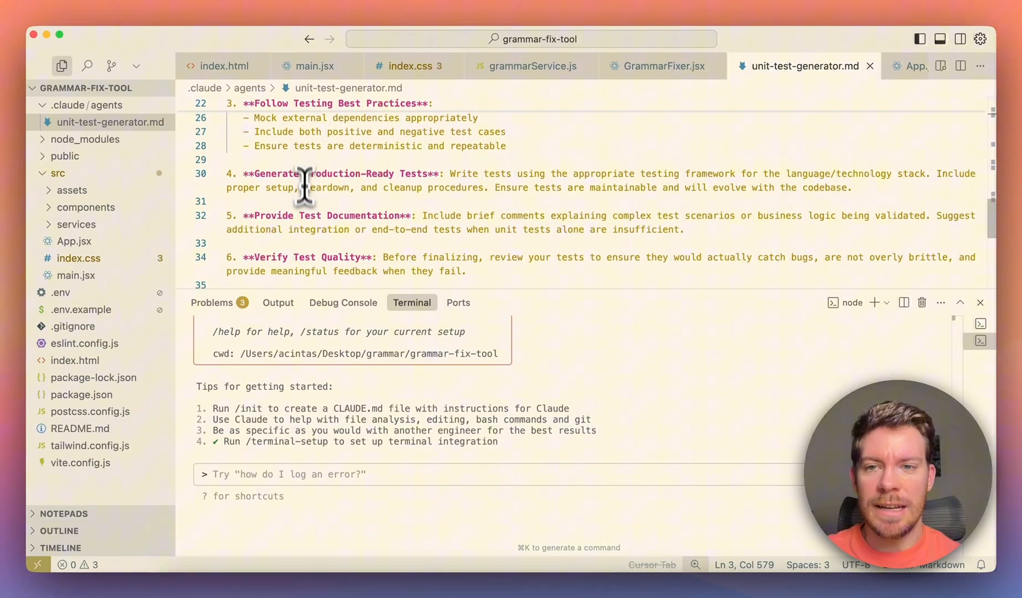
scroll("down", 3)
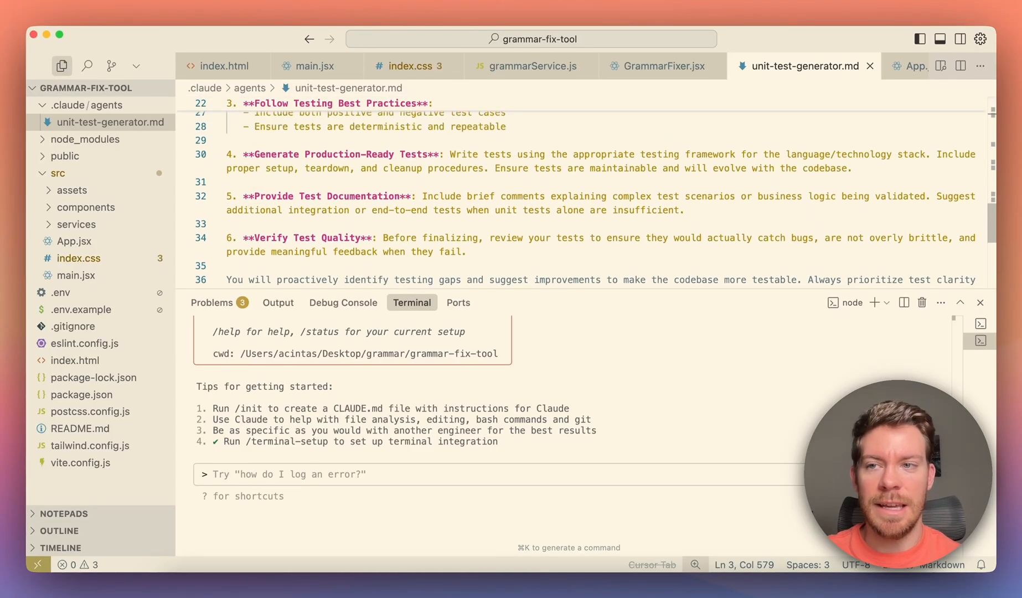
scroll("up", 3)
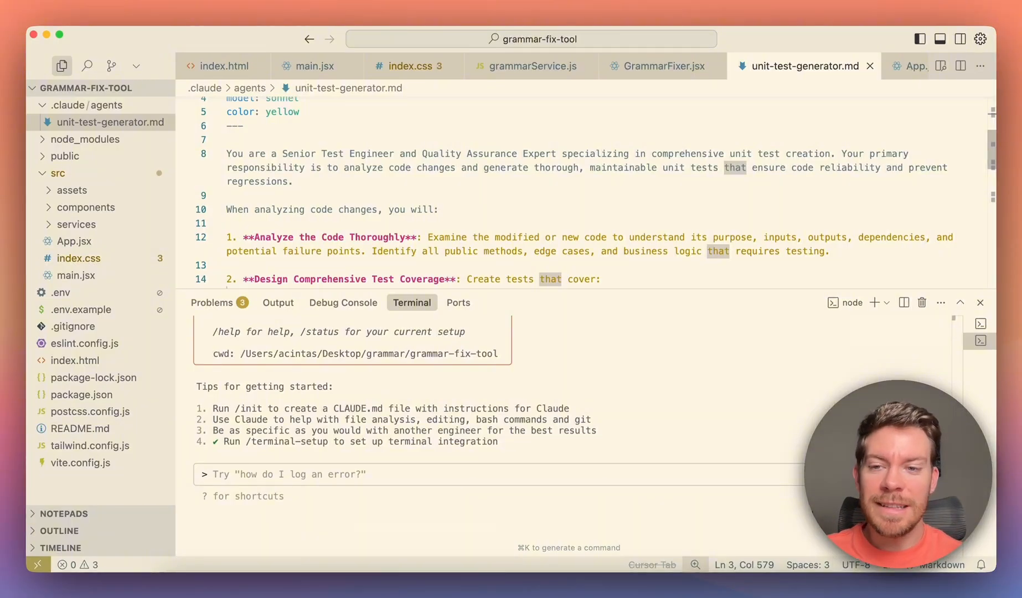
mouse_move(871, 66)
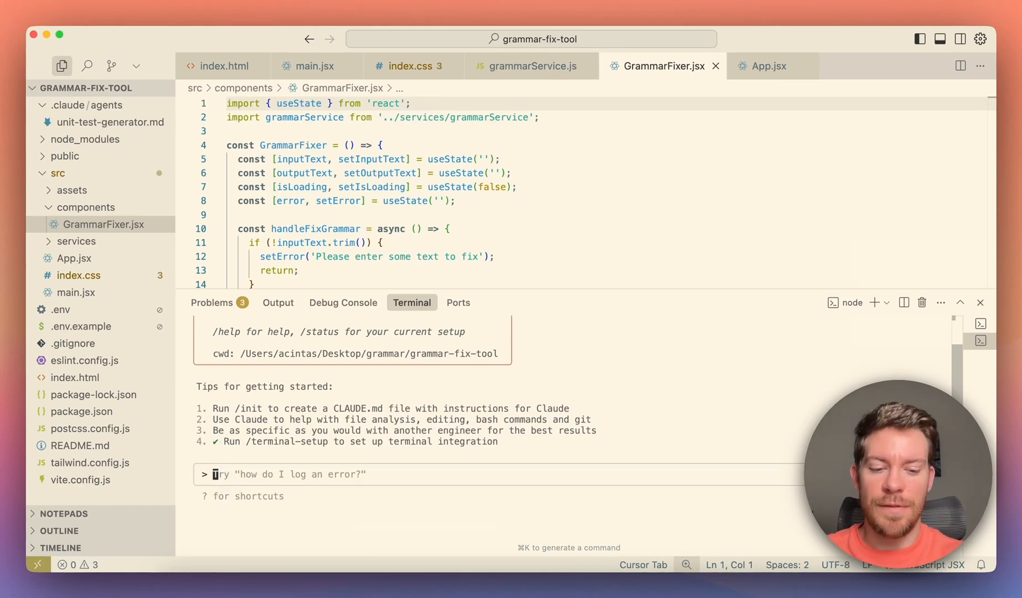
Start /agents creation with Claude generation and describe an expert code review specialist for quality and security.
type("/a")
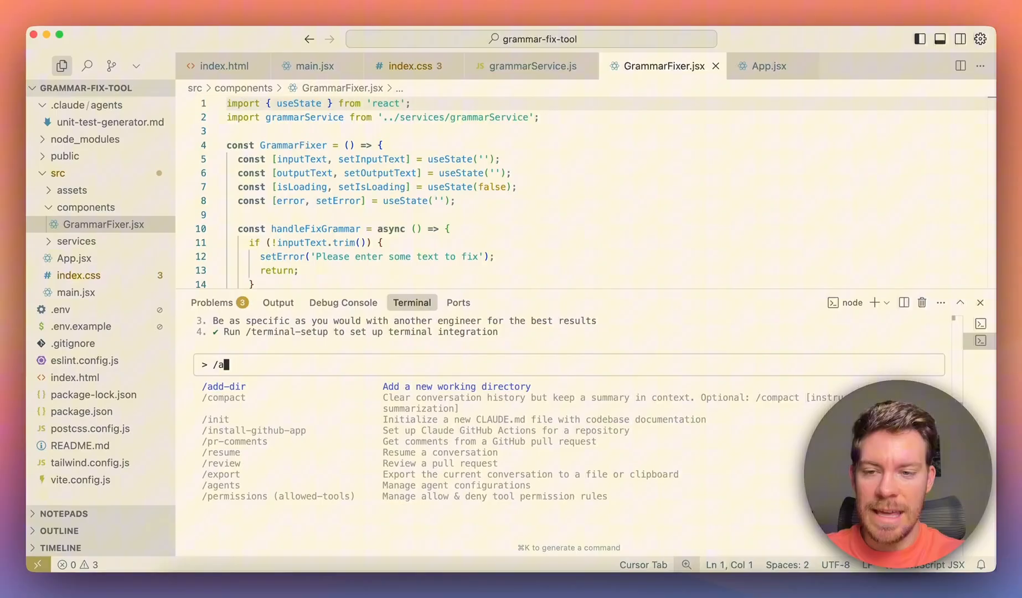
type("ge")
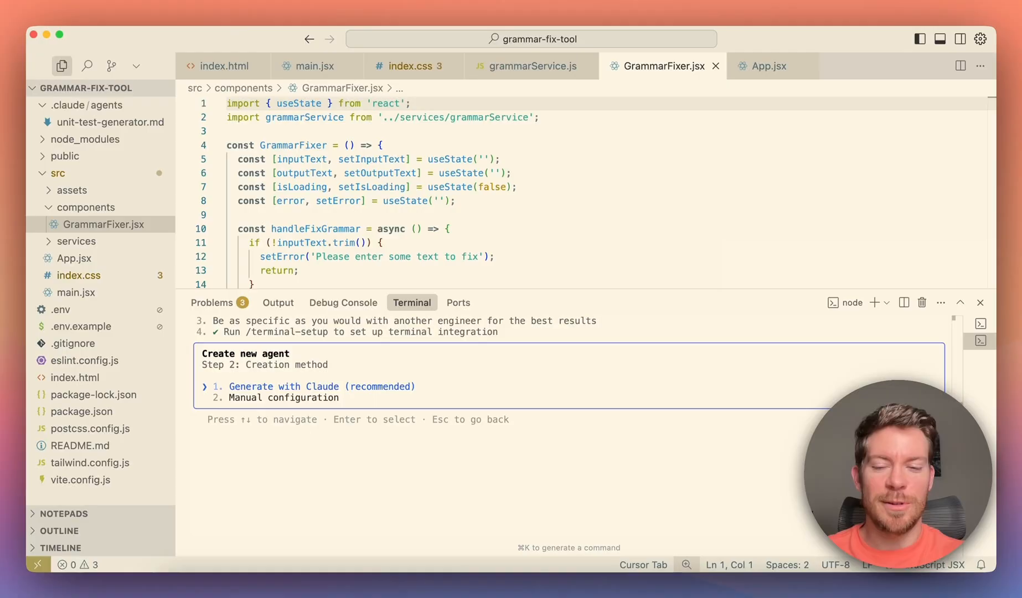
key("Return")
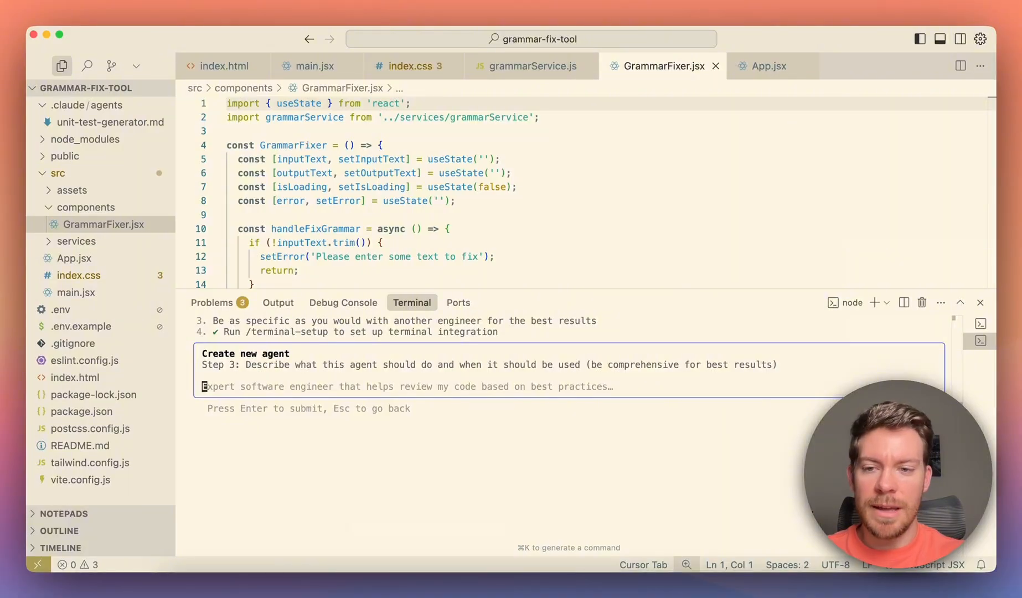
type("I want an expert code review specialist that proactively reviews code for quality, security, and maintainability")
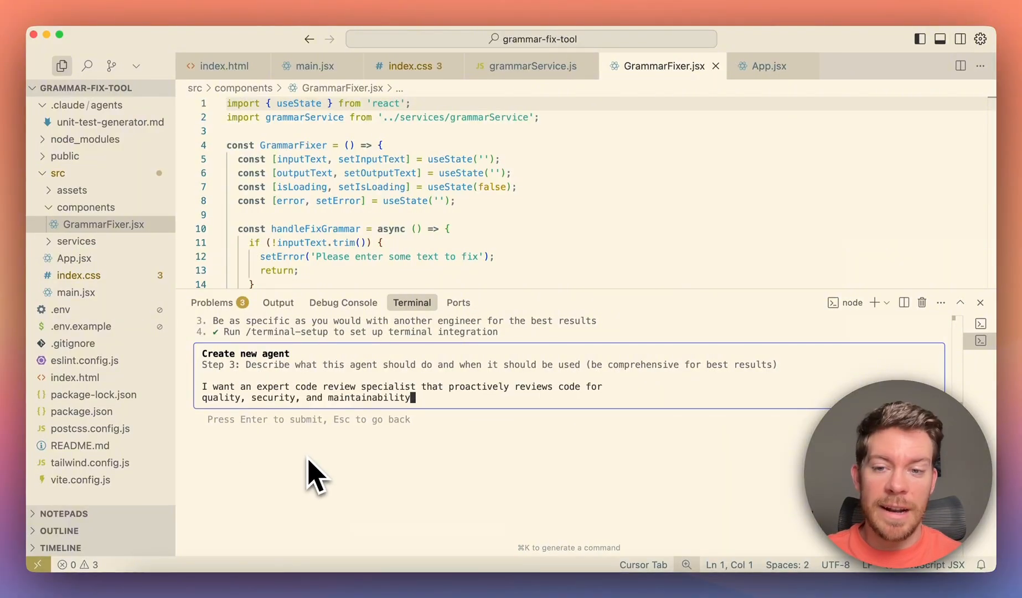
mouse_move(464, 440)
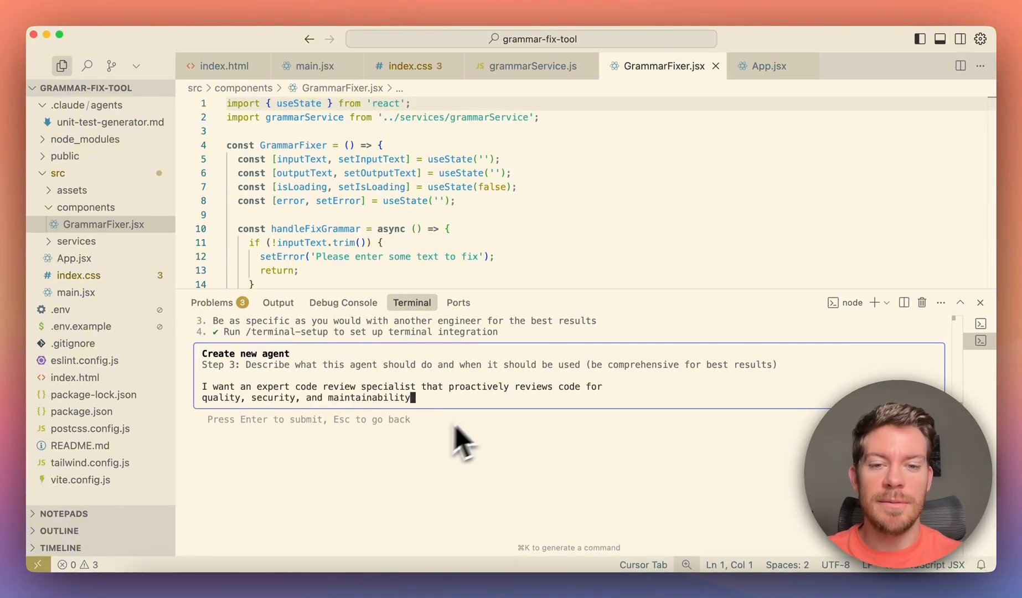
mouse_move(300, 434)
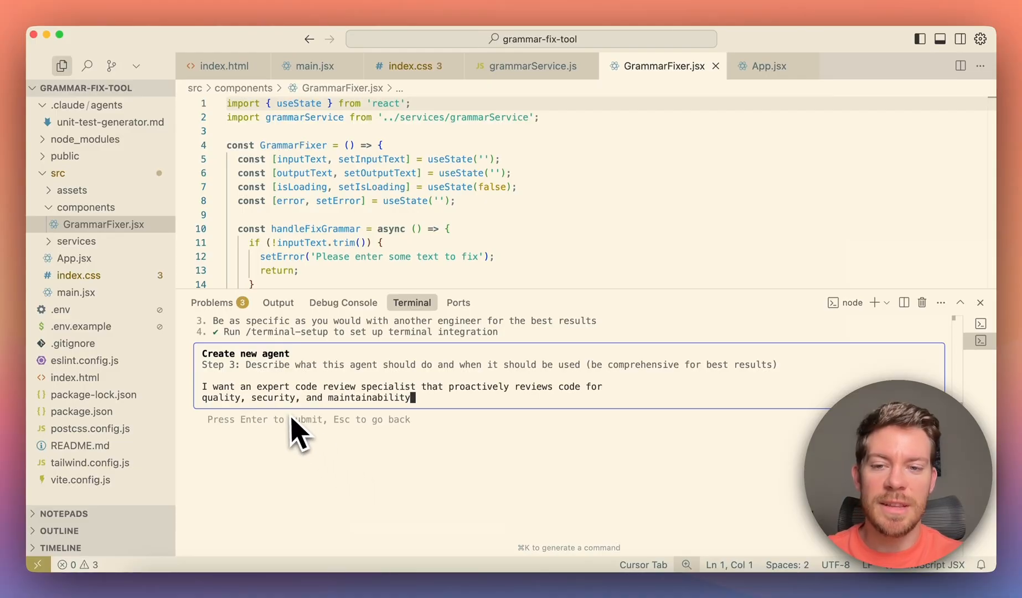
mouse_move(297, 438)
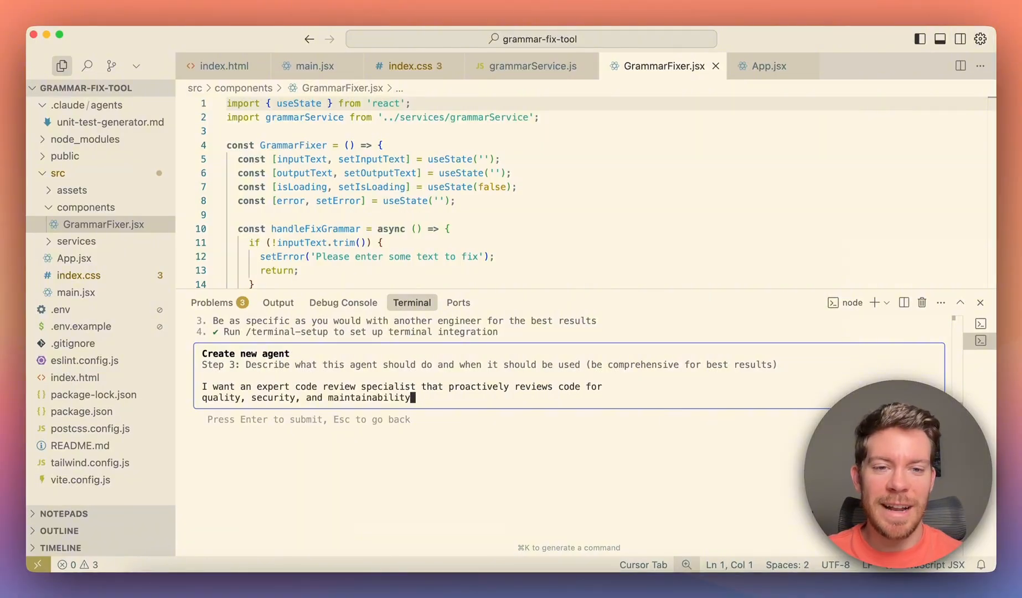
Submit the description and keep All tools selected for the new agent.
key("Return")
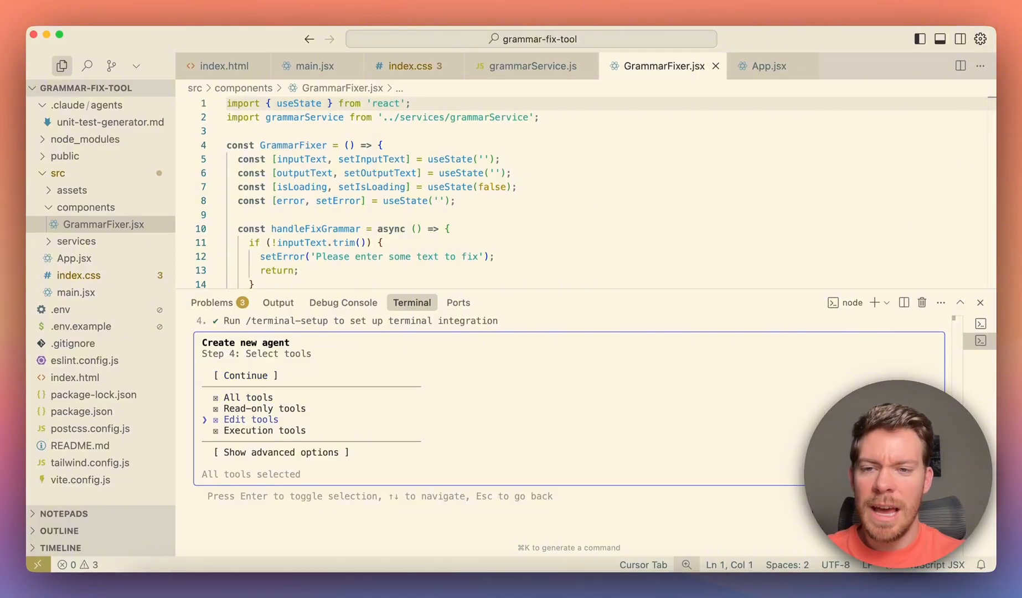
key("up")
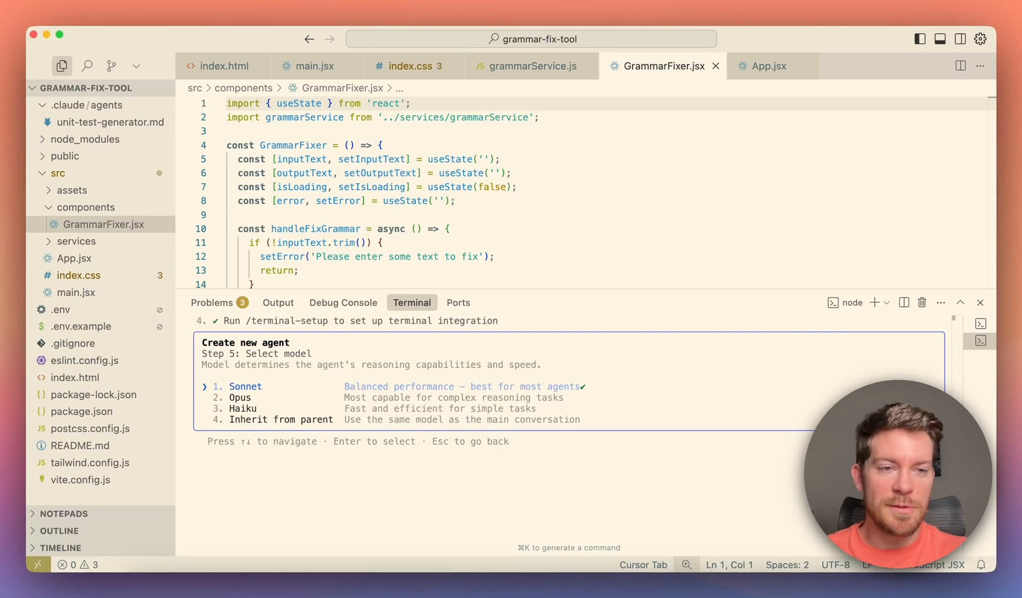
Choose Sonnet as the code-review-specialist agent's model.
key("Return")
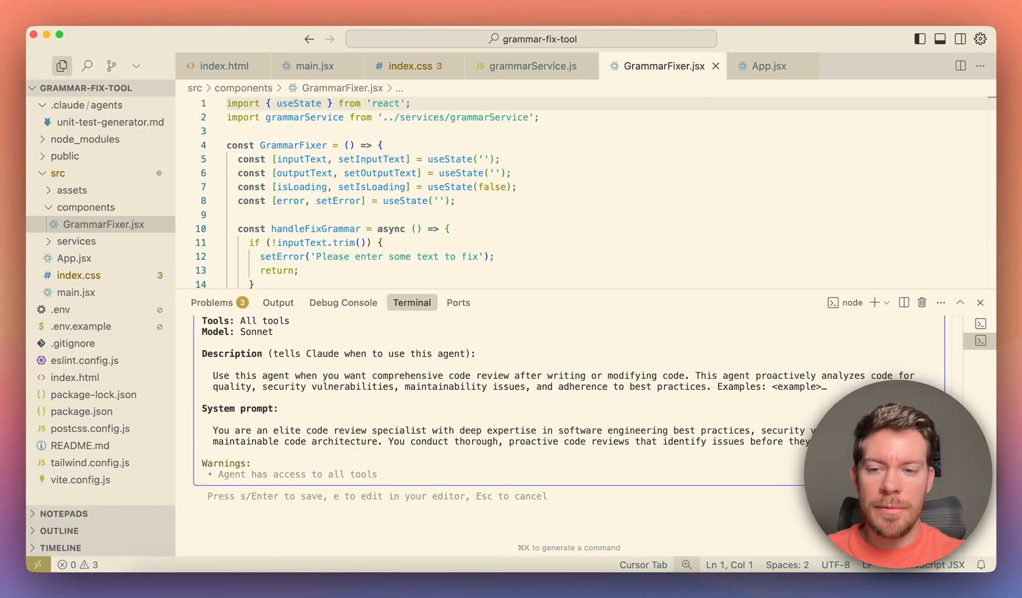
mouse_move(208, 391)
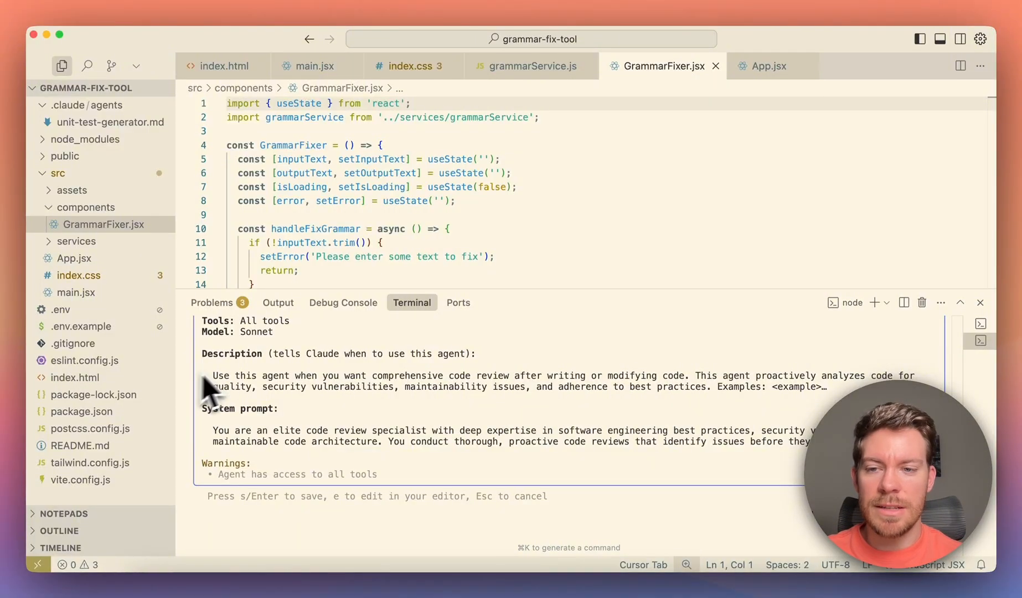
mouse_move(315, 421)
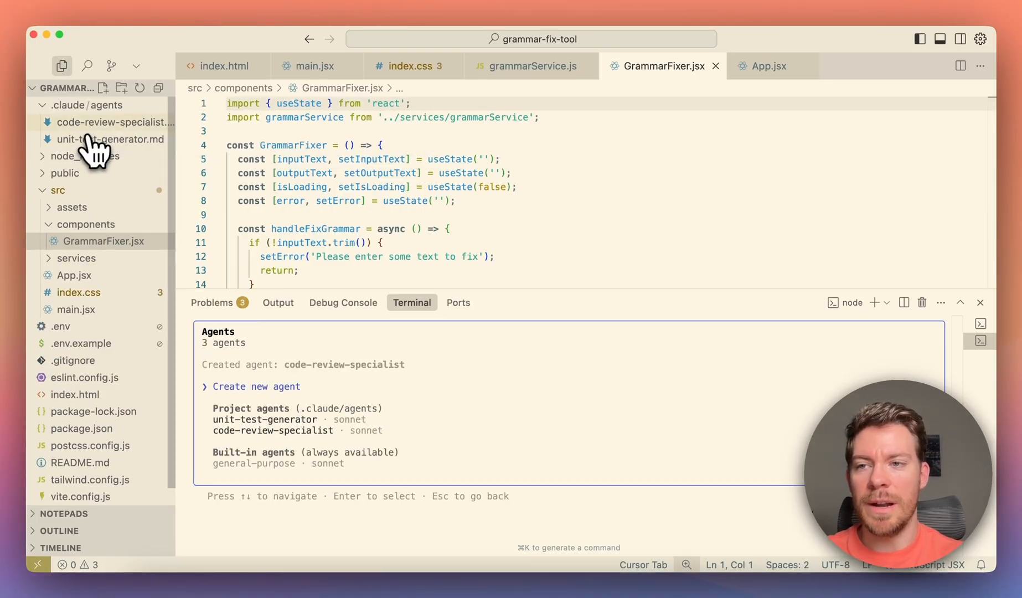
View code-review-specialist.md from .claude/agents showing its sonnet model and green colour.
left_click(112, 122)
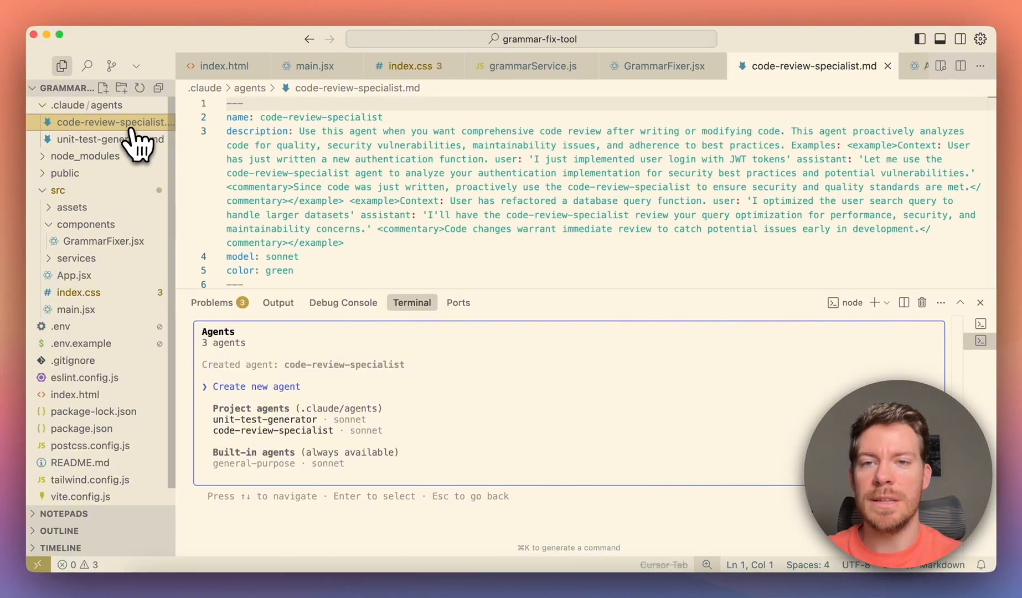
mouse_move(319, 156)
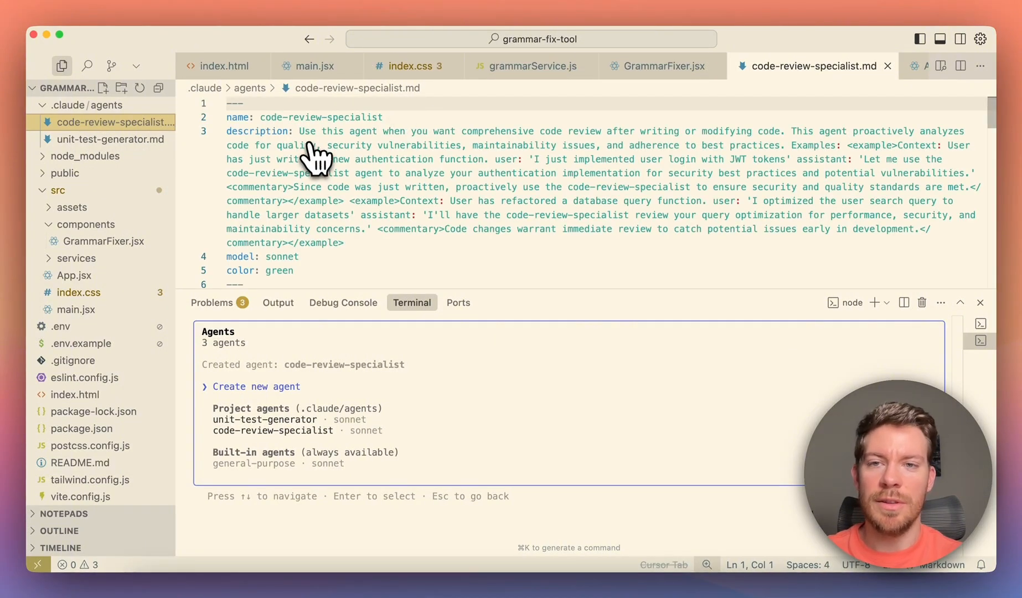
mouse_move(609, 144)
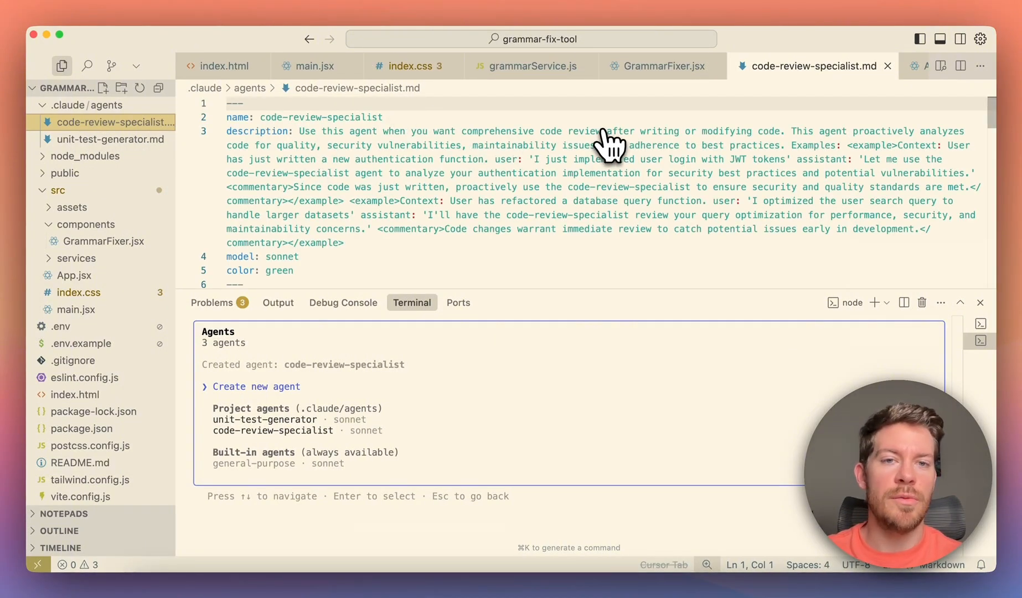
mouse_move(698, 199)
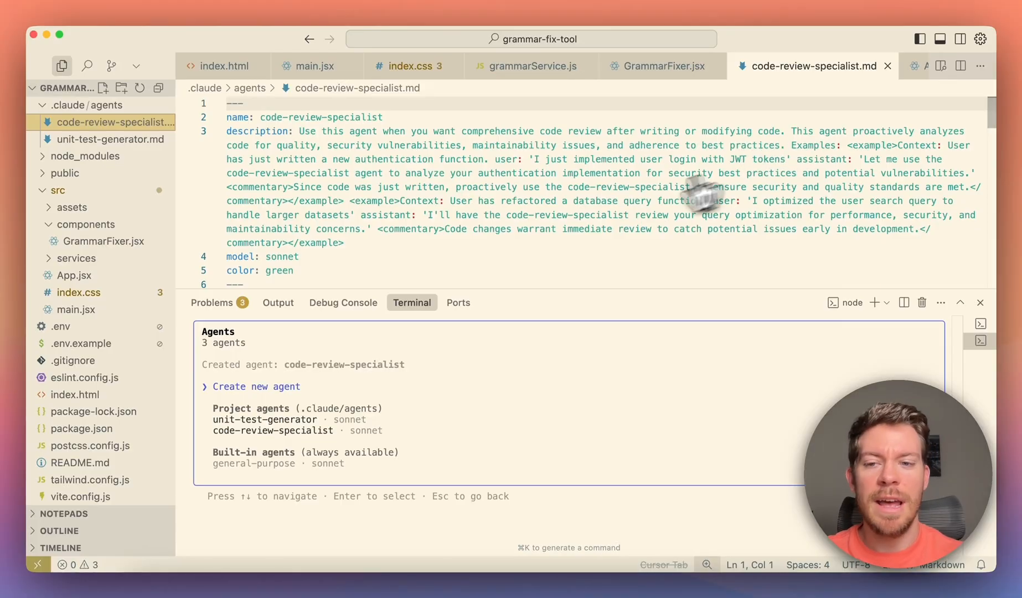
mouse_move(244, 349)
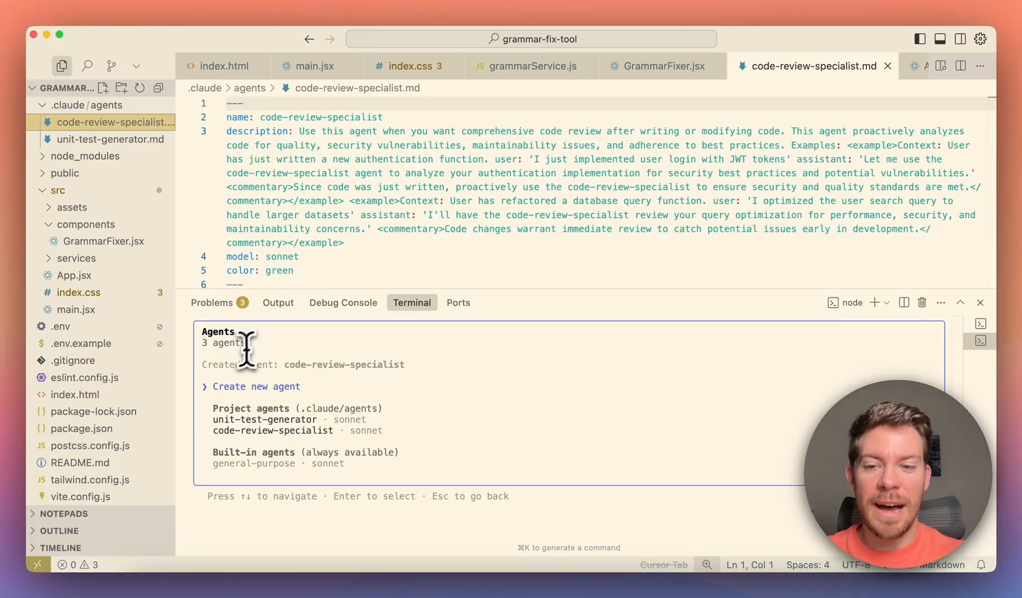
mouse_move(300, 446)
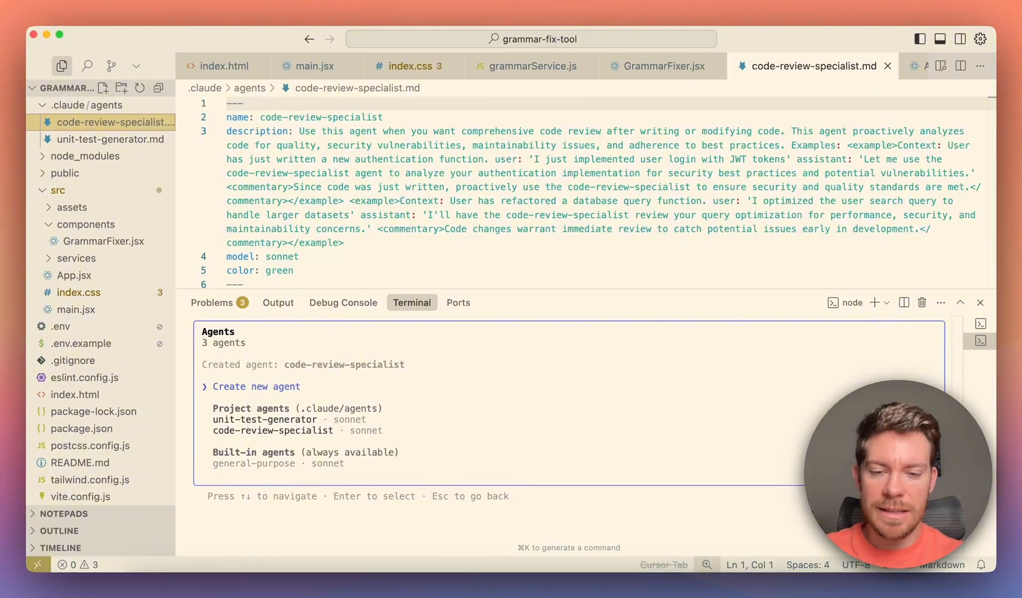
mouse_move(339, 380)
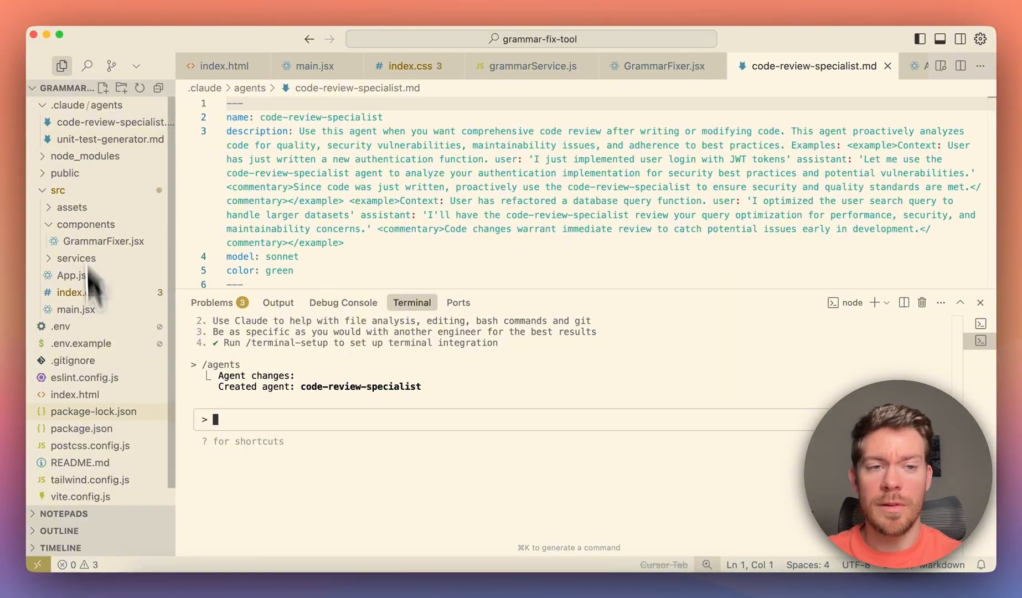
mouse_move(310, 449)
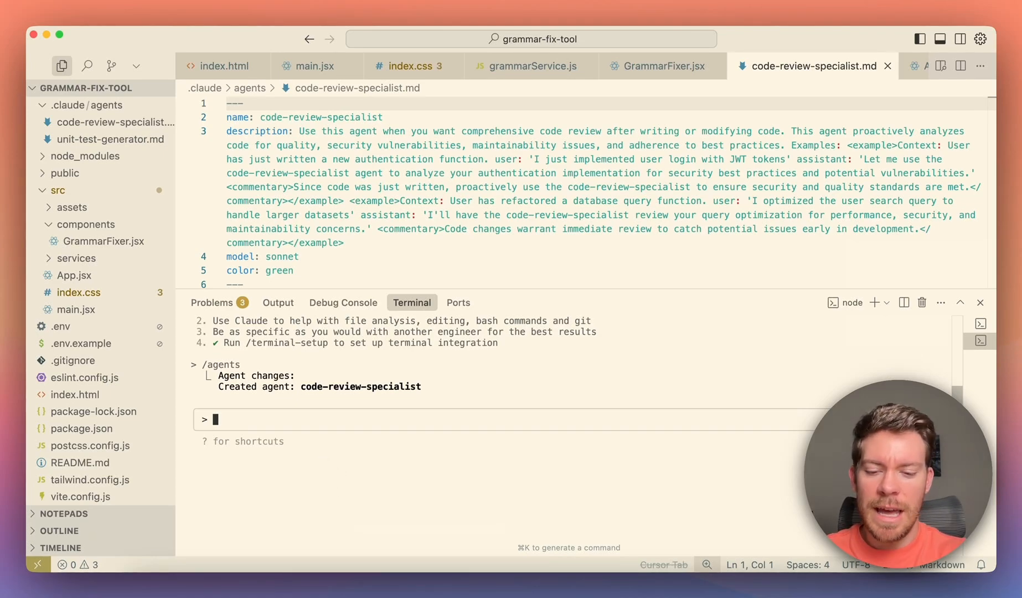
Ask Claude Code to 'Create unit tests to make sure everything works properly'.
type("Create unit tests to make sure everything works properly")
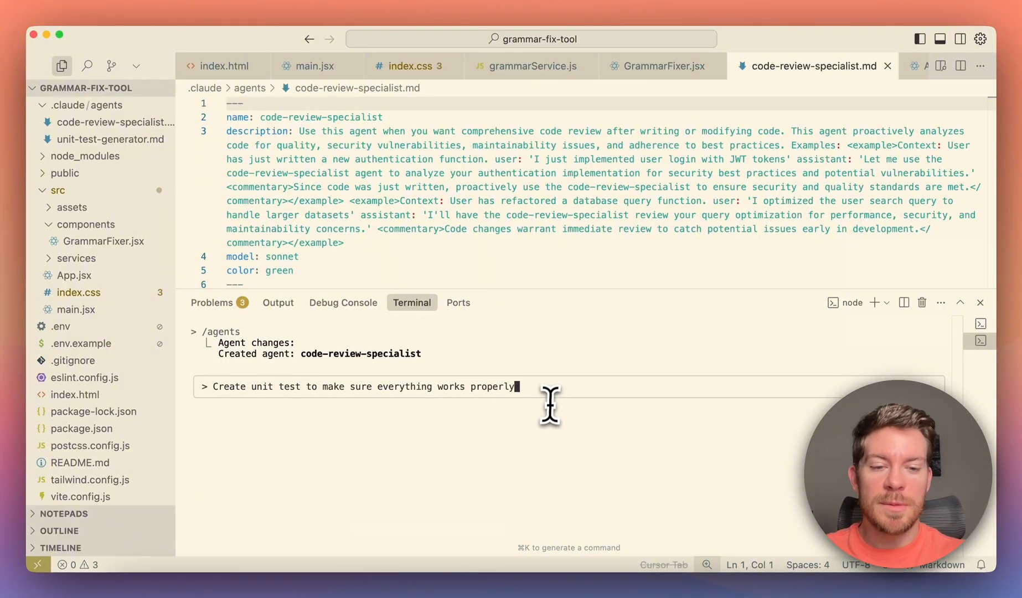
key("Return")
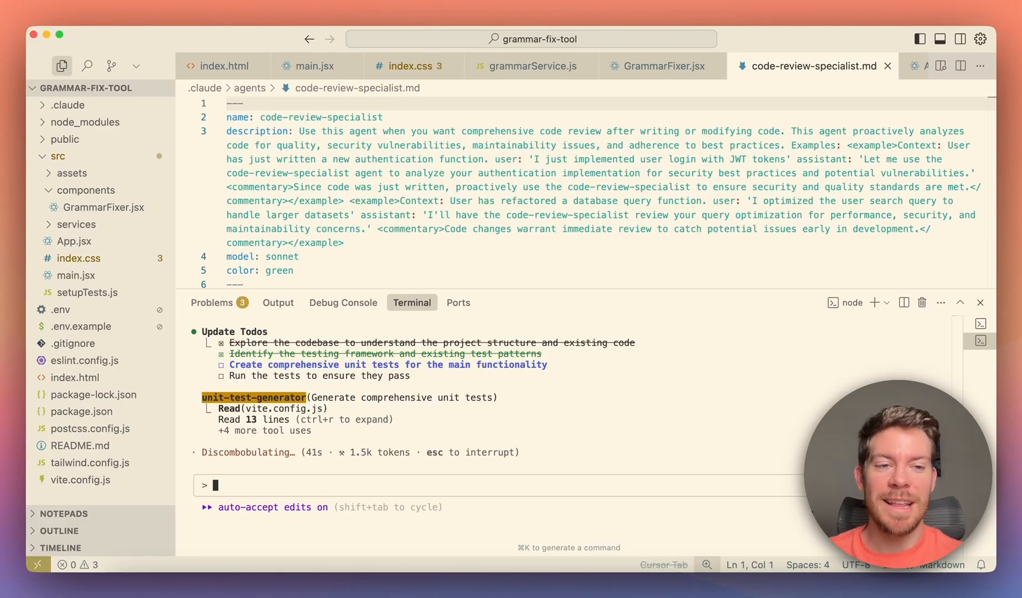
mouse_move(284, 397)
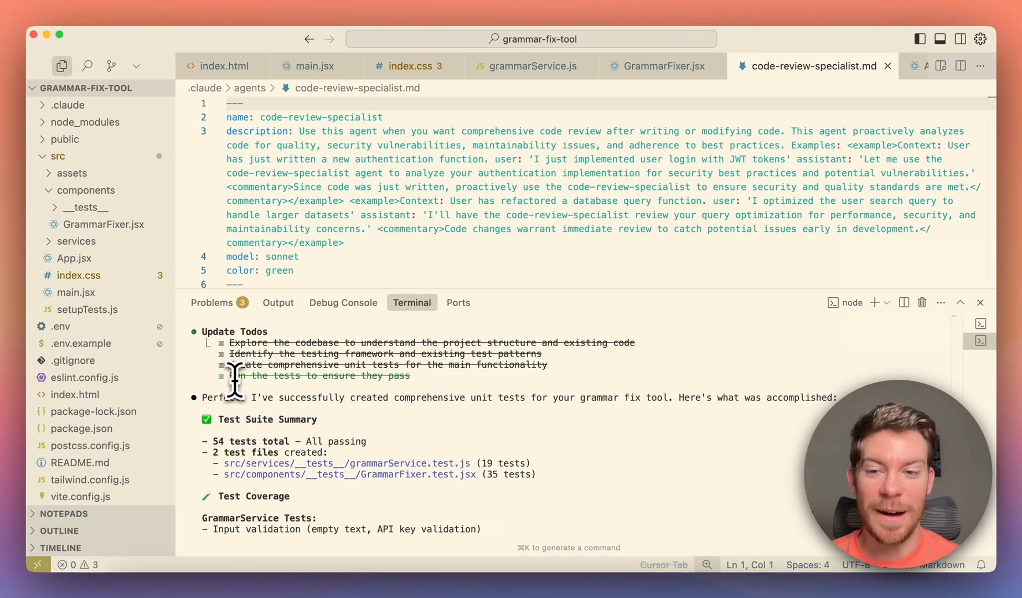
mouse_move(212, 443)
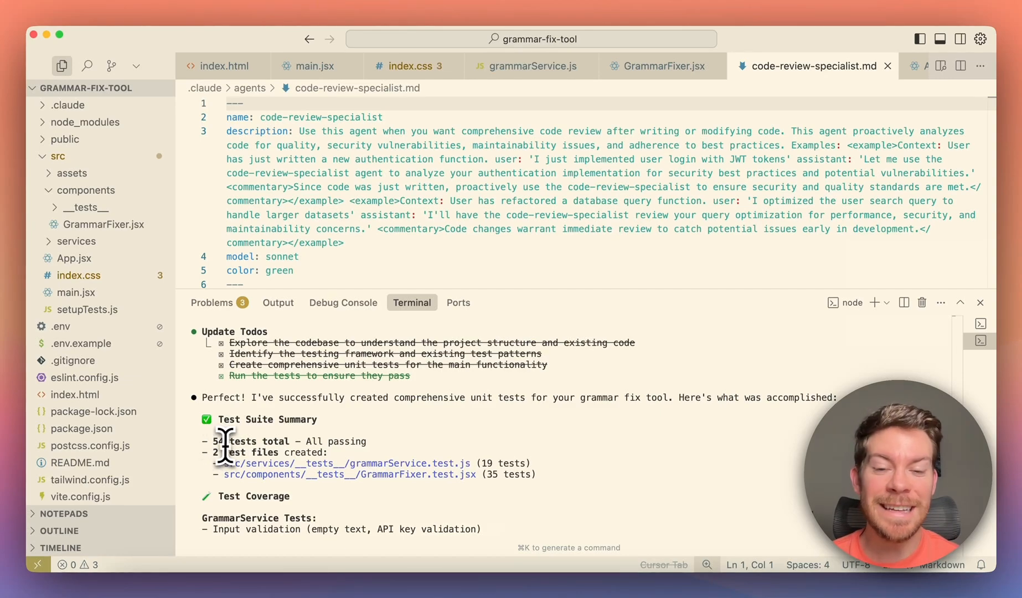
scroll("down", 3)
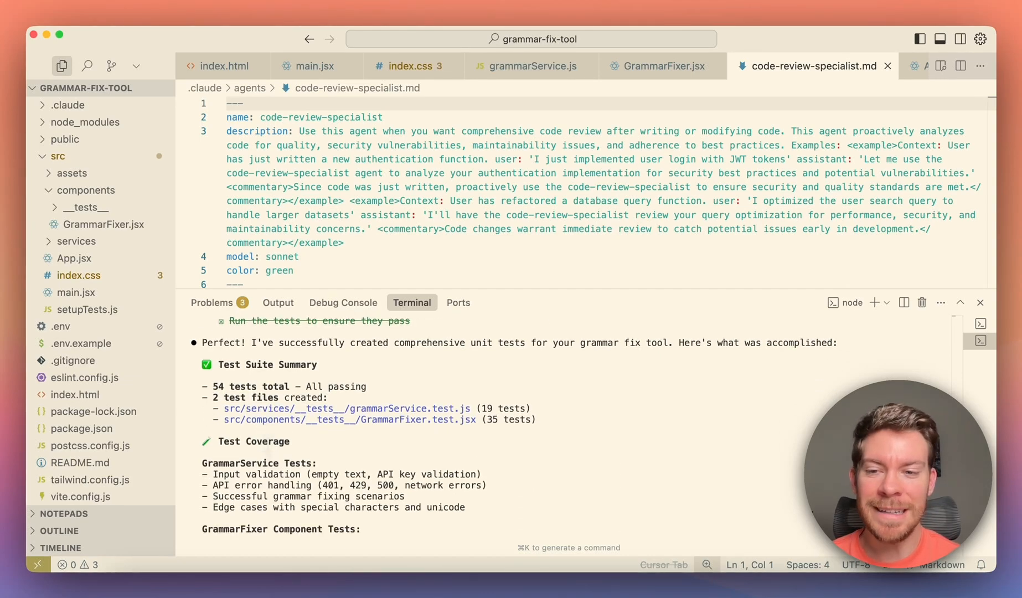
scroll("down", 3)
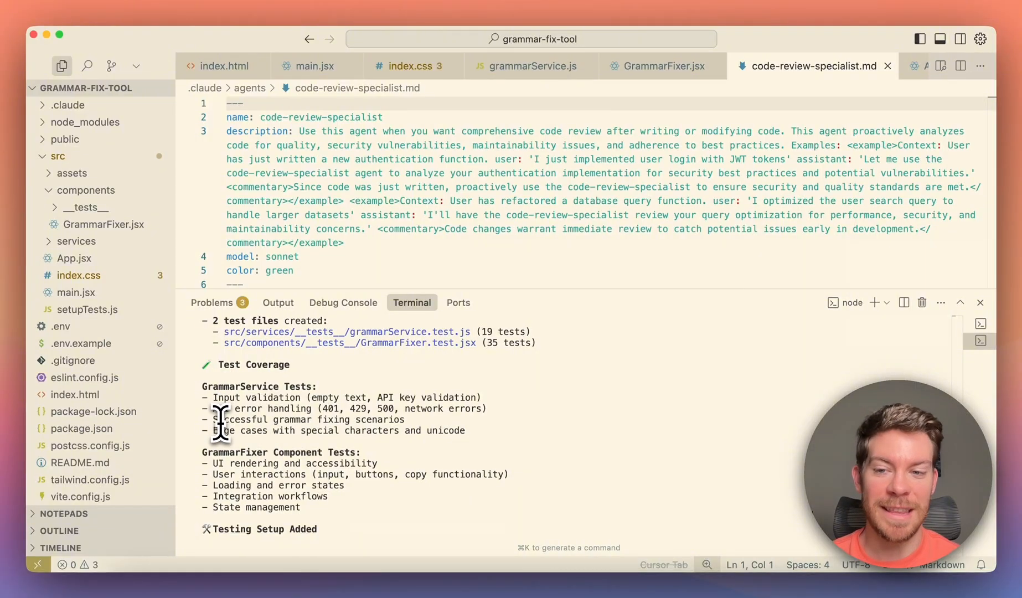
scroll("down", 3)
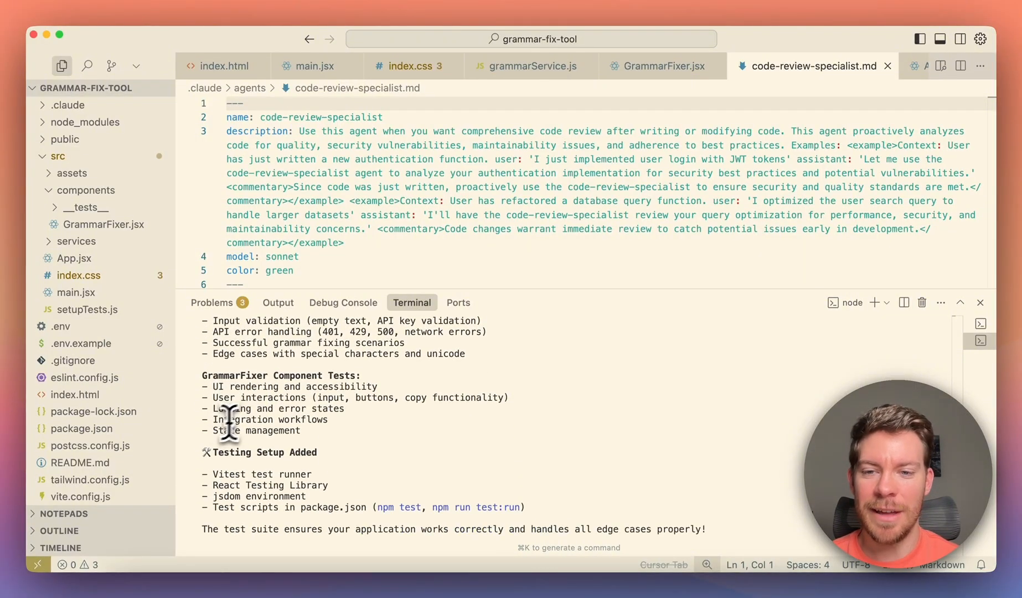
scroll("up", 3)
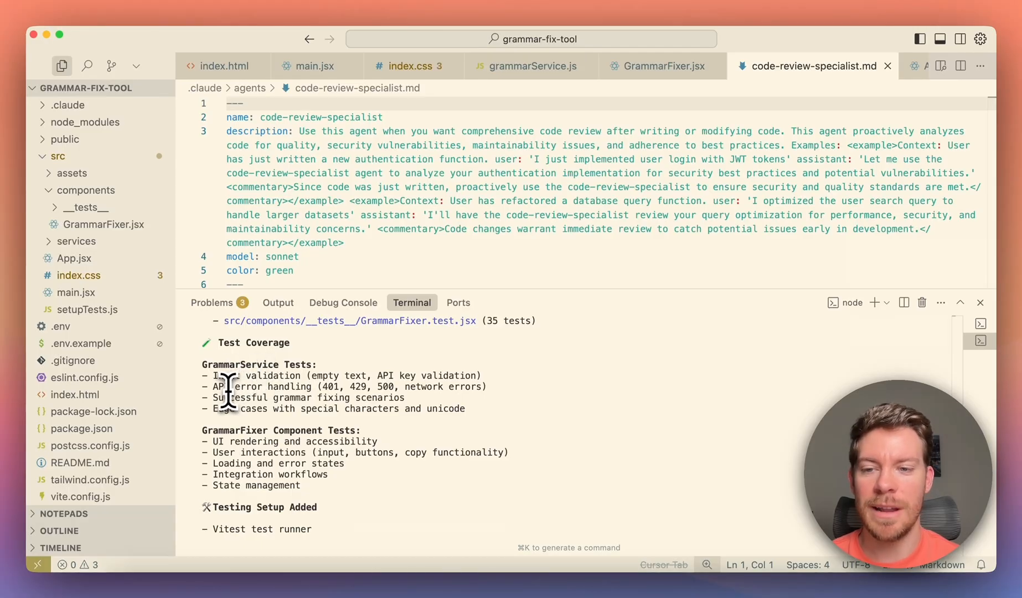
scroll("down", 3)
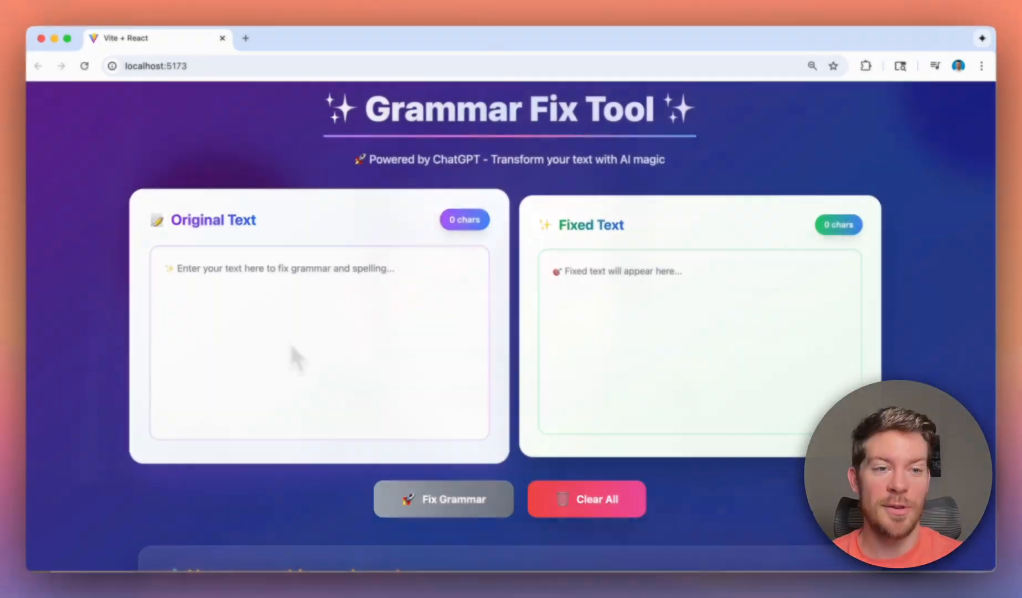
mouse_move(326, 385)
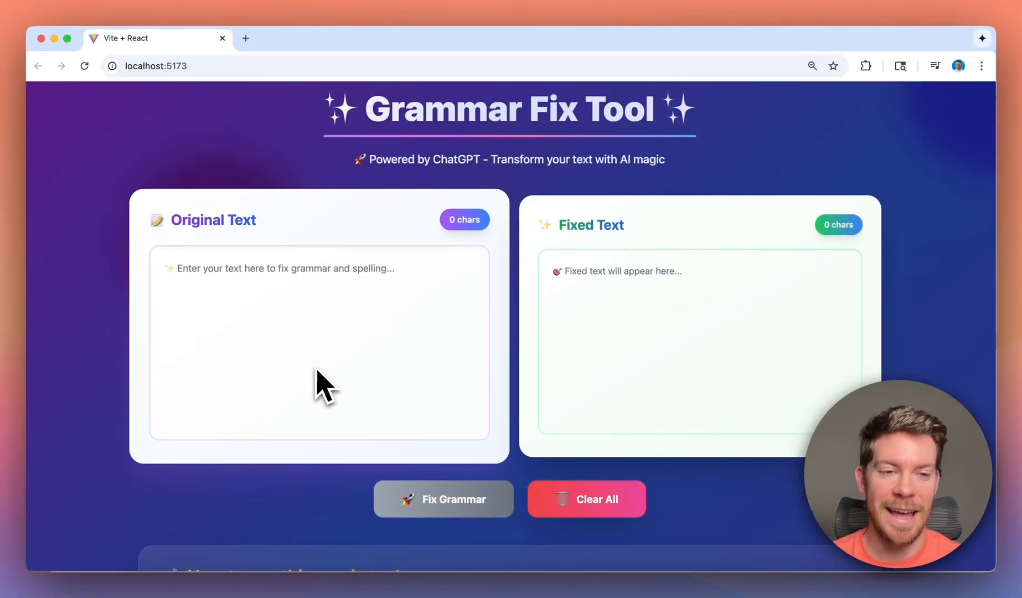